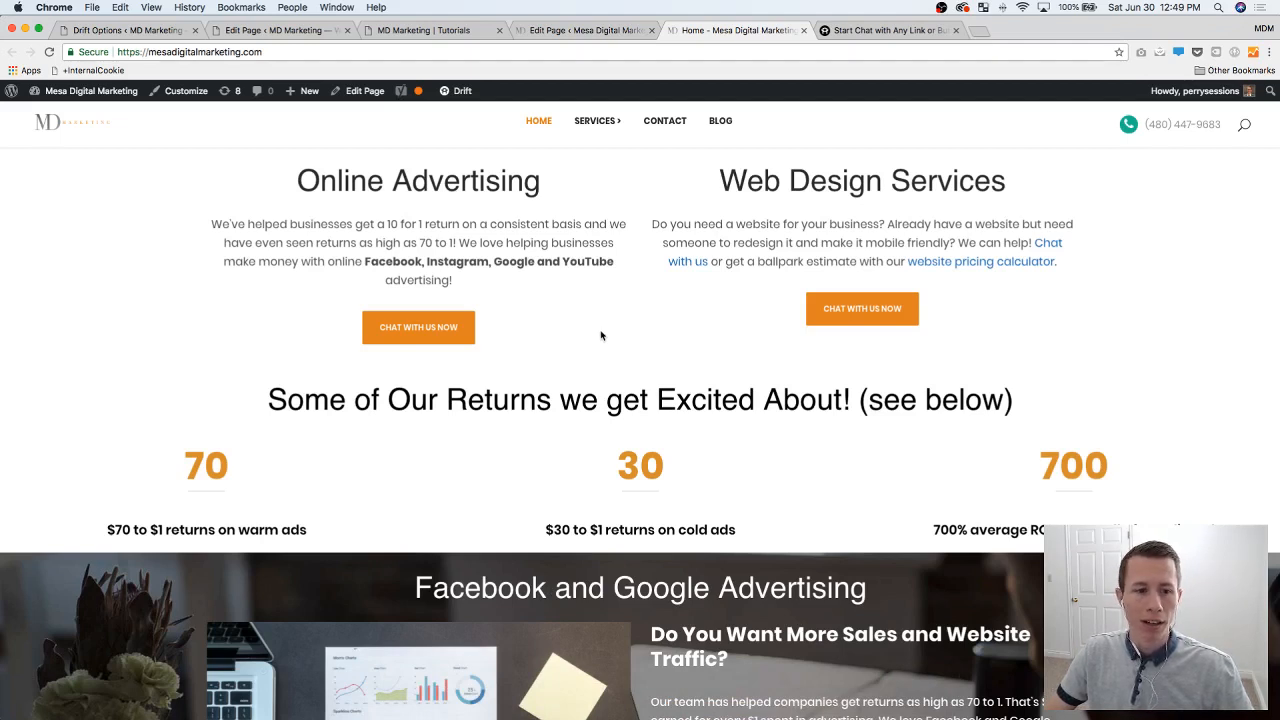
mouse_move(604, 336)
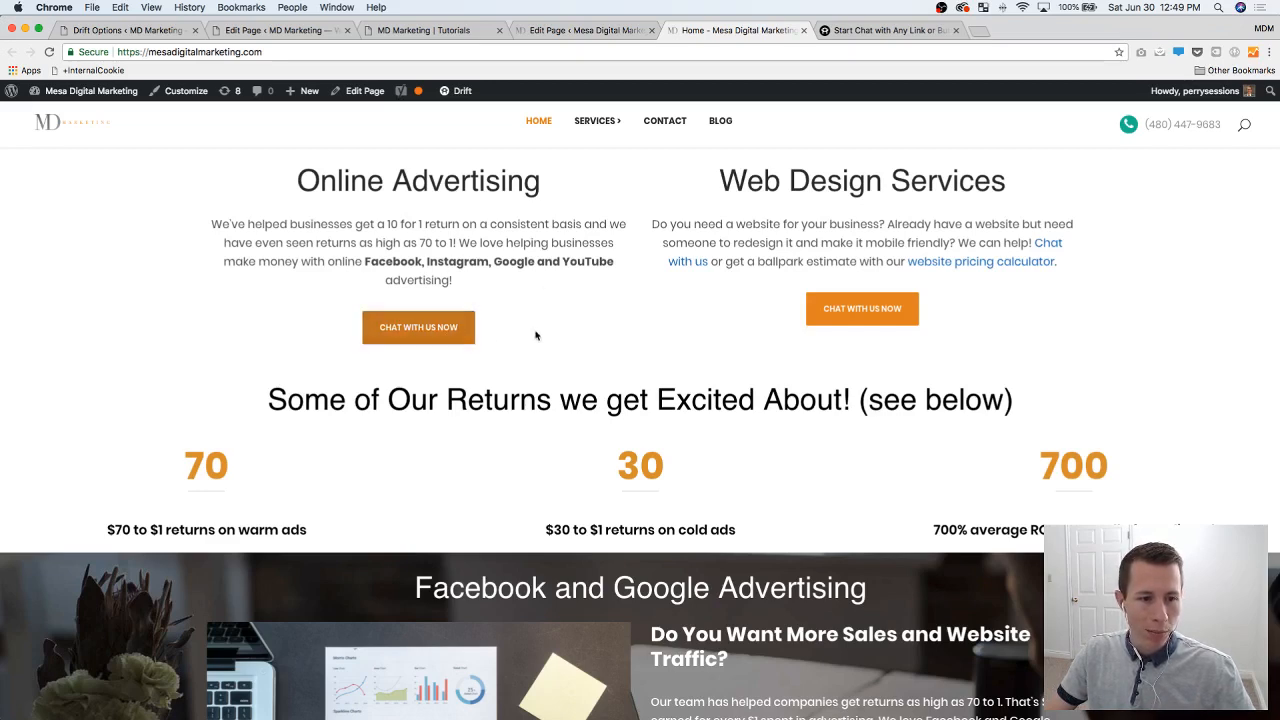
mouse_move(418, 328)
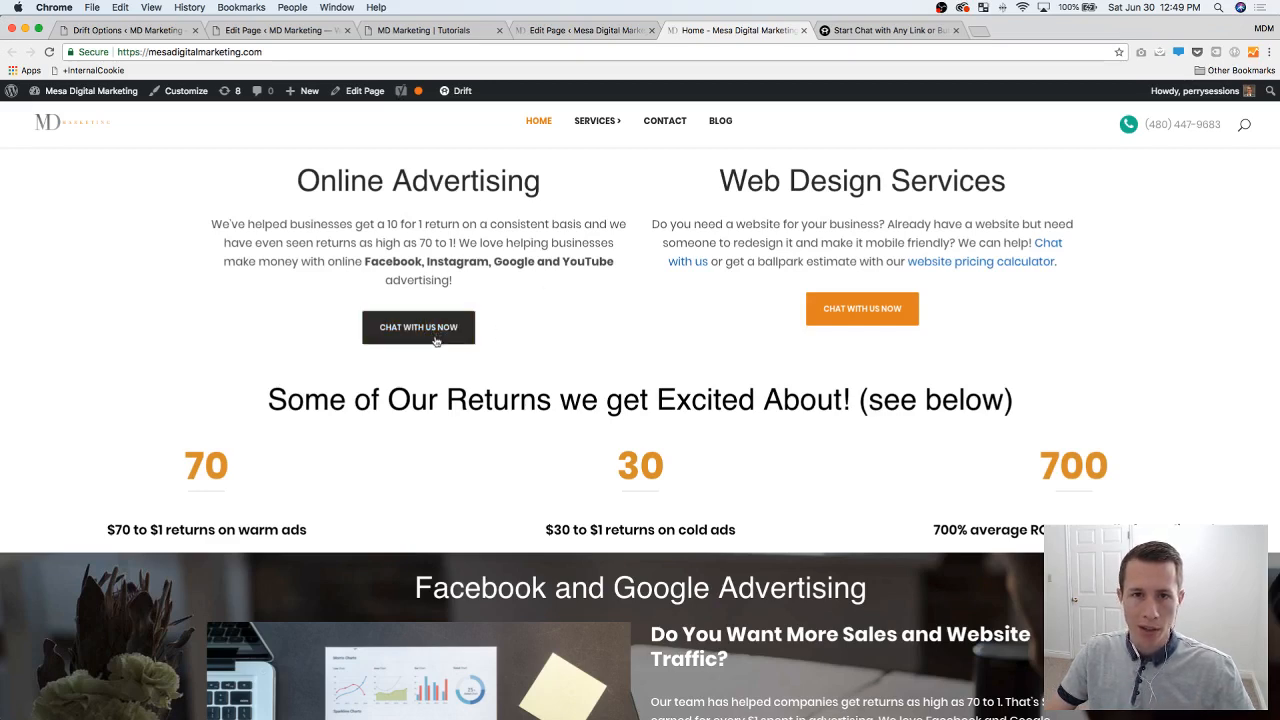
Step: Try the Chat With Us Now button, then go to Edit Page for the tutorial site's Home page
left_click(418, 328)
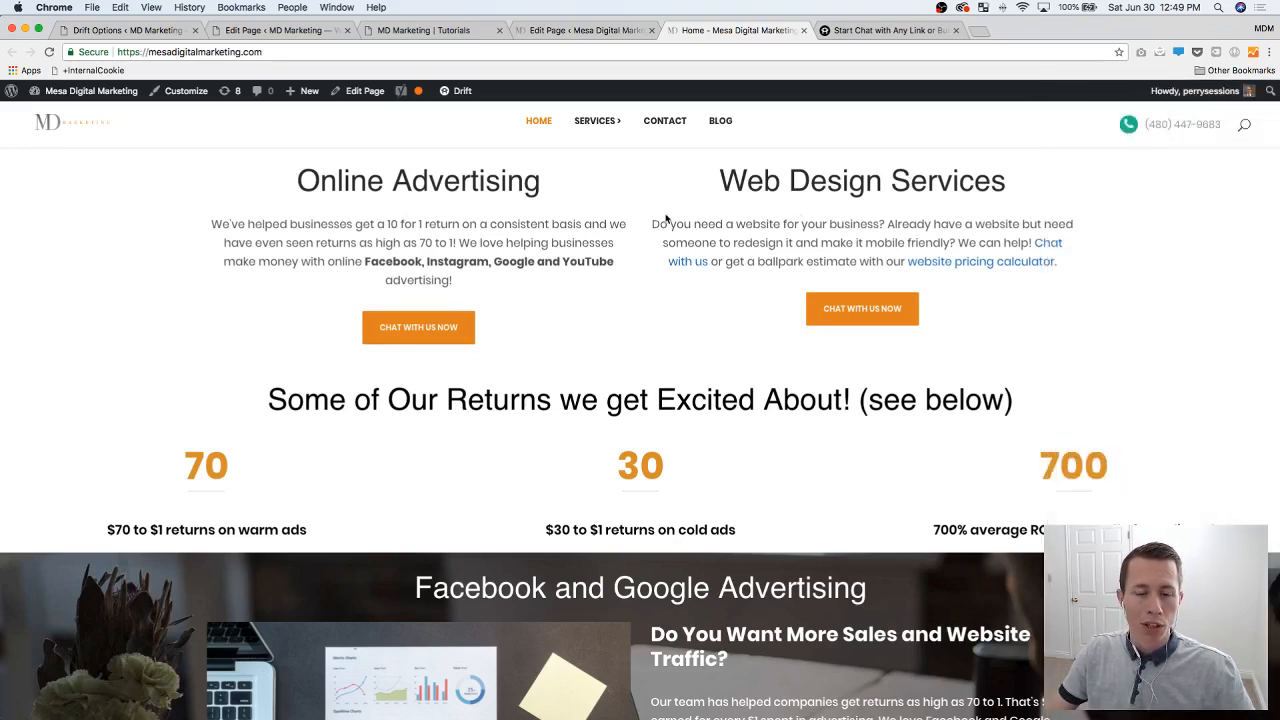
mouse_move(664, 220)
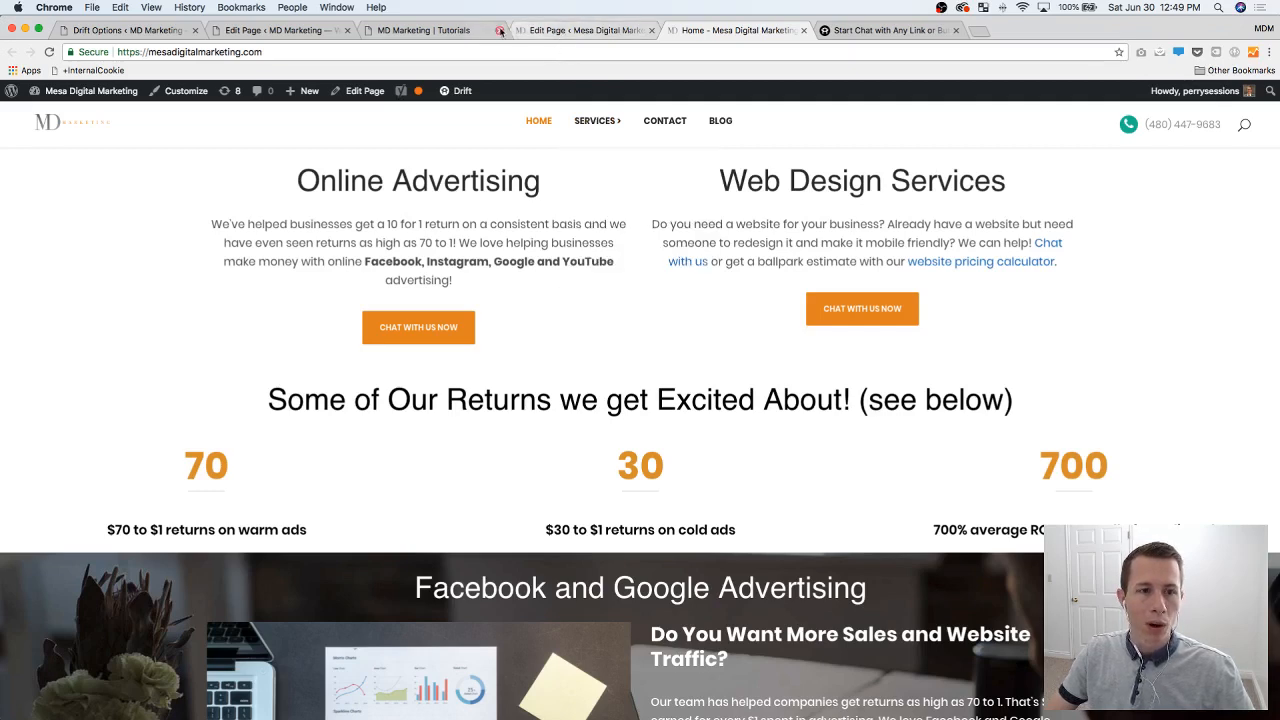
left_click(420, 30)
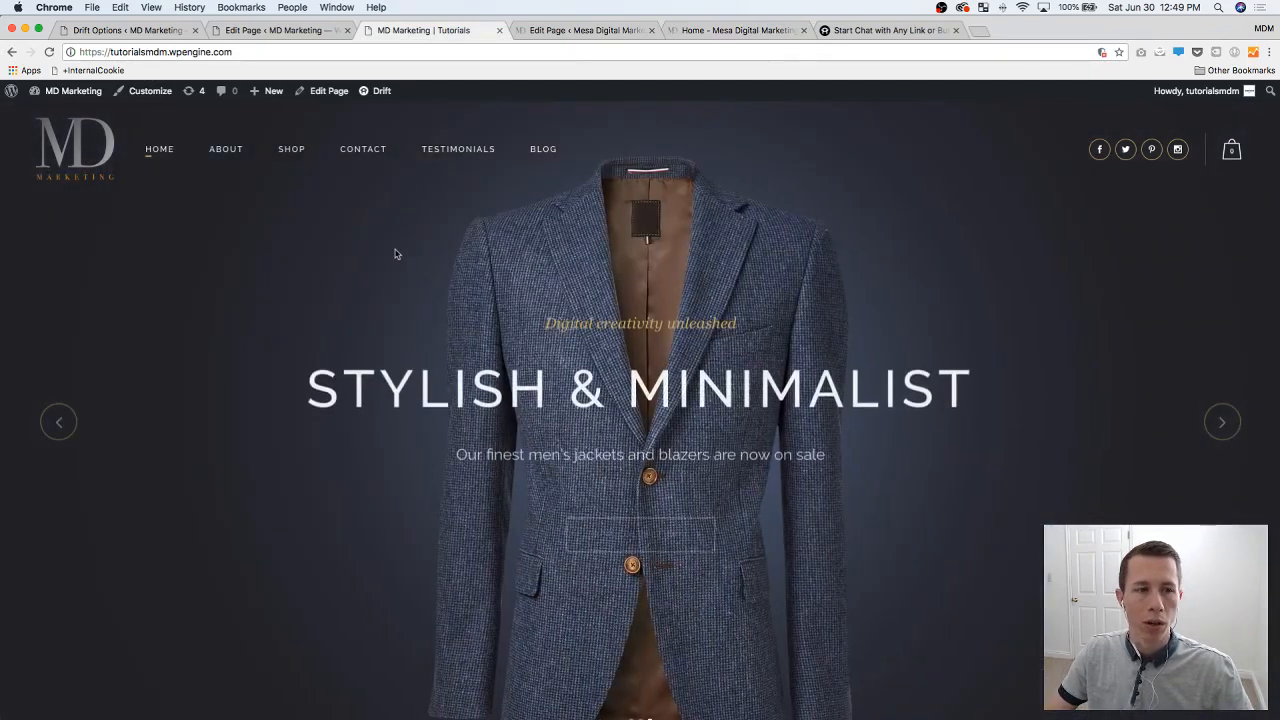
left_click(280, 30)
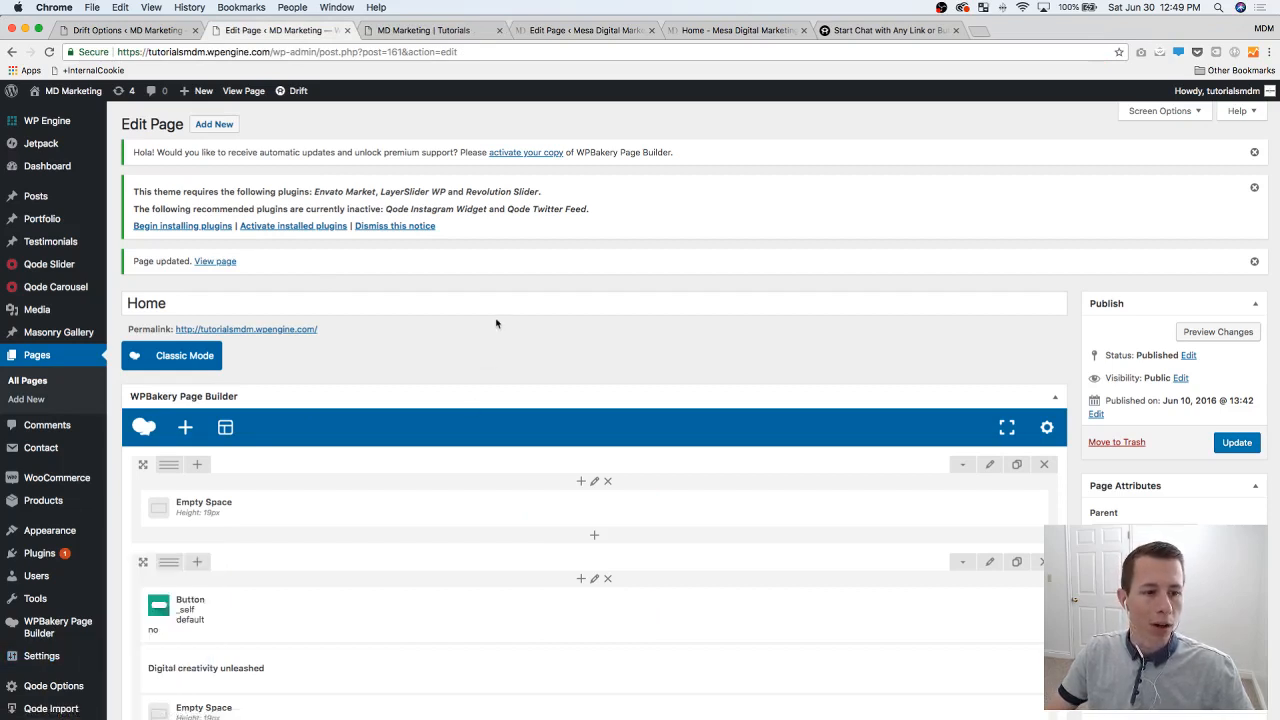
mouse_move(488, 328)
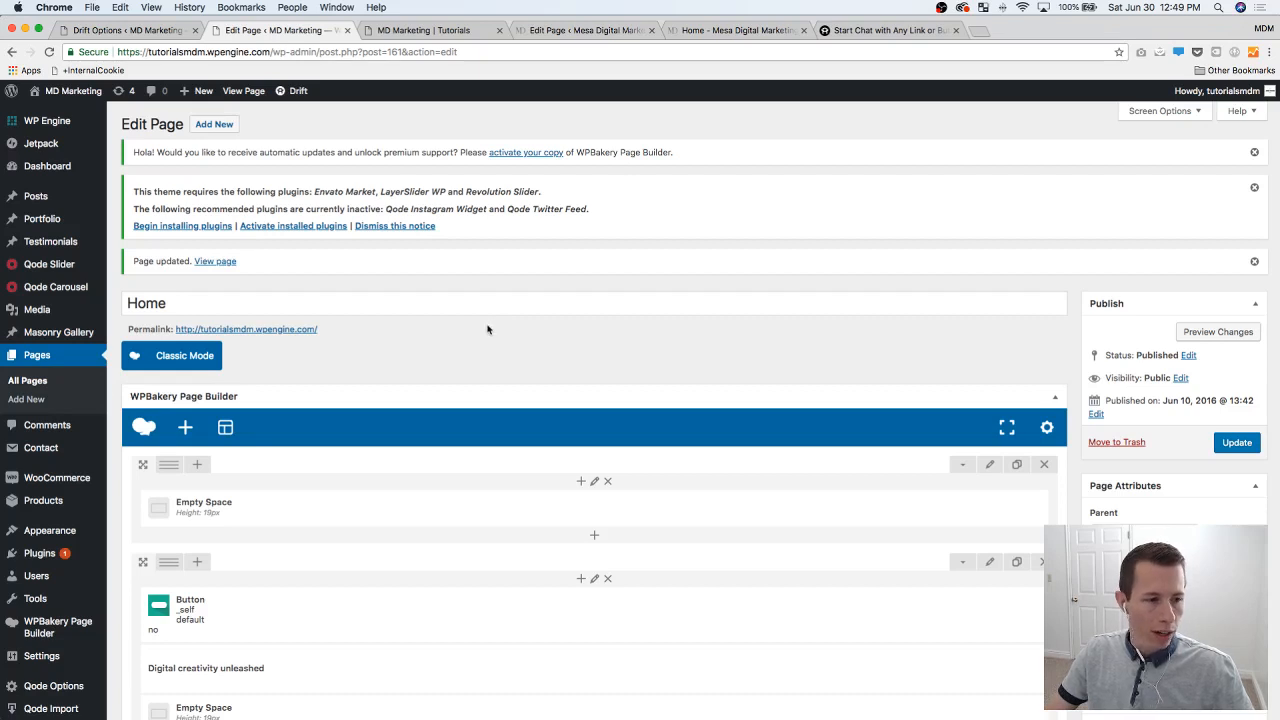
mouse_move(488, 340)
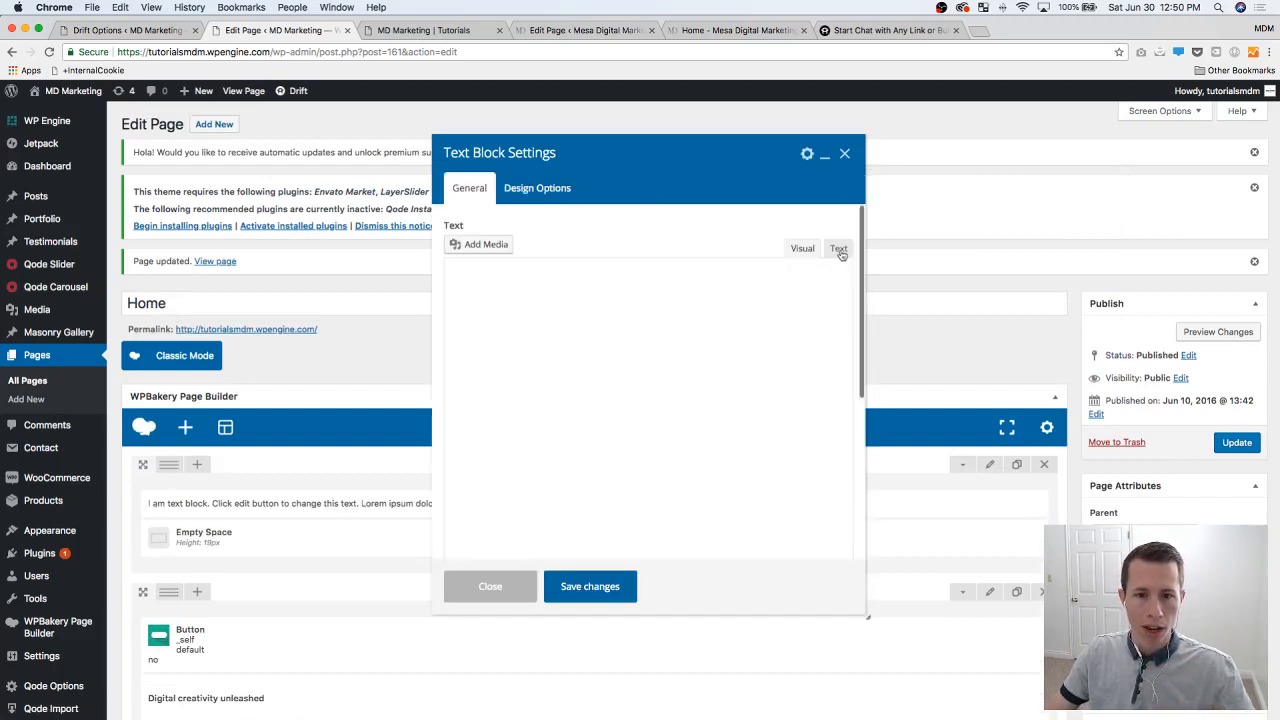
Step: Replace the block's HTML with <p><a class="qbutton drift-open-chat">Chat With Us Now</a></p>
left_click(838, 248)
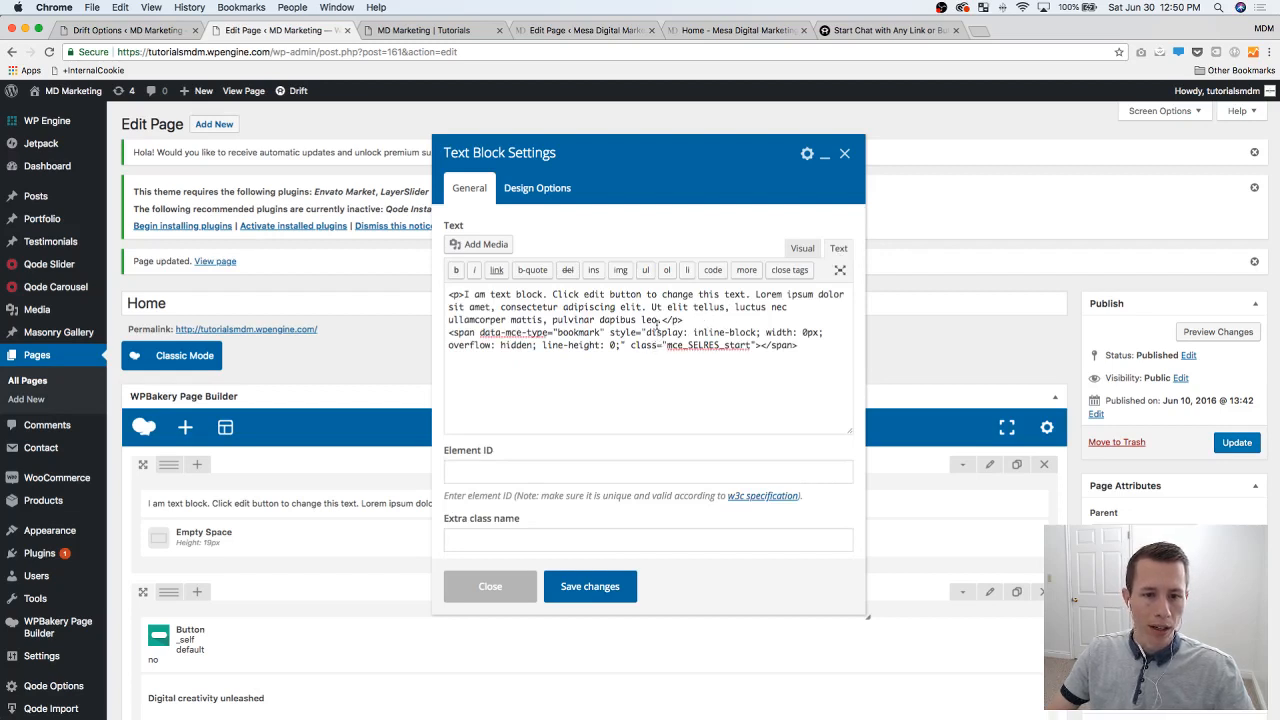
key("cmd+a")
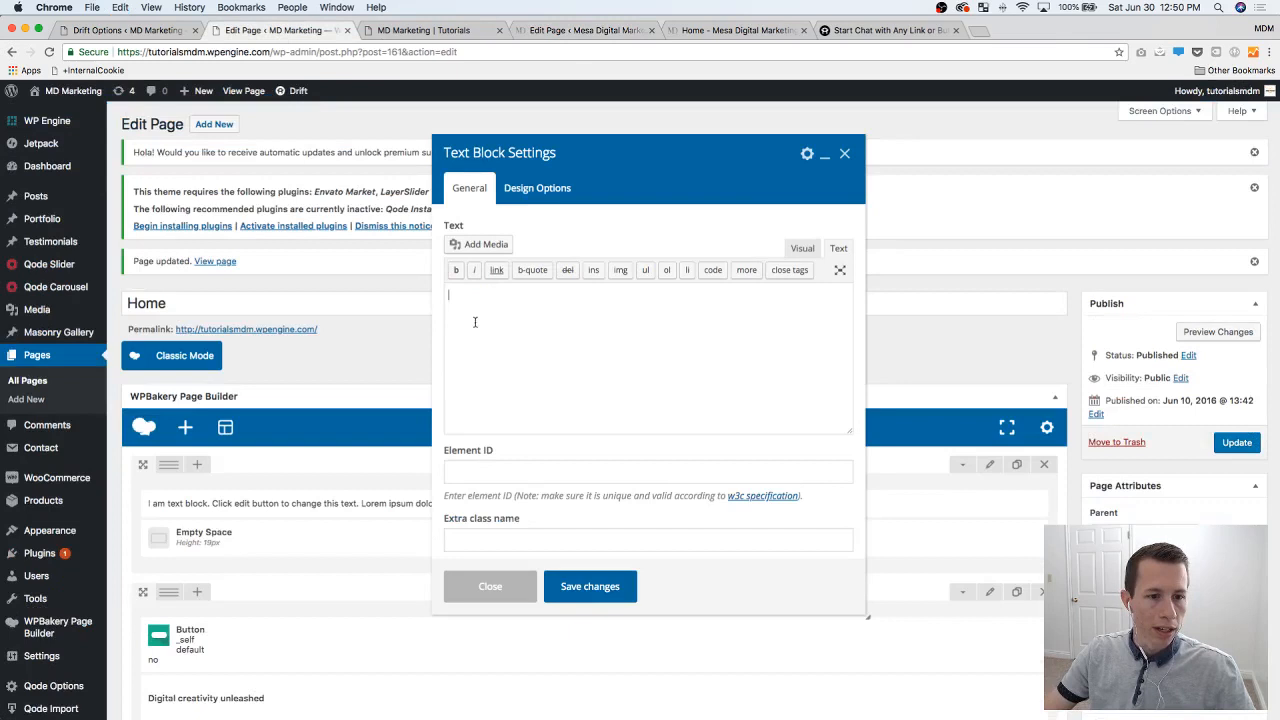
type("<p><a class=\"qbutton drift-open-chat\">Chat With Us Now</a></p>")
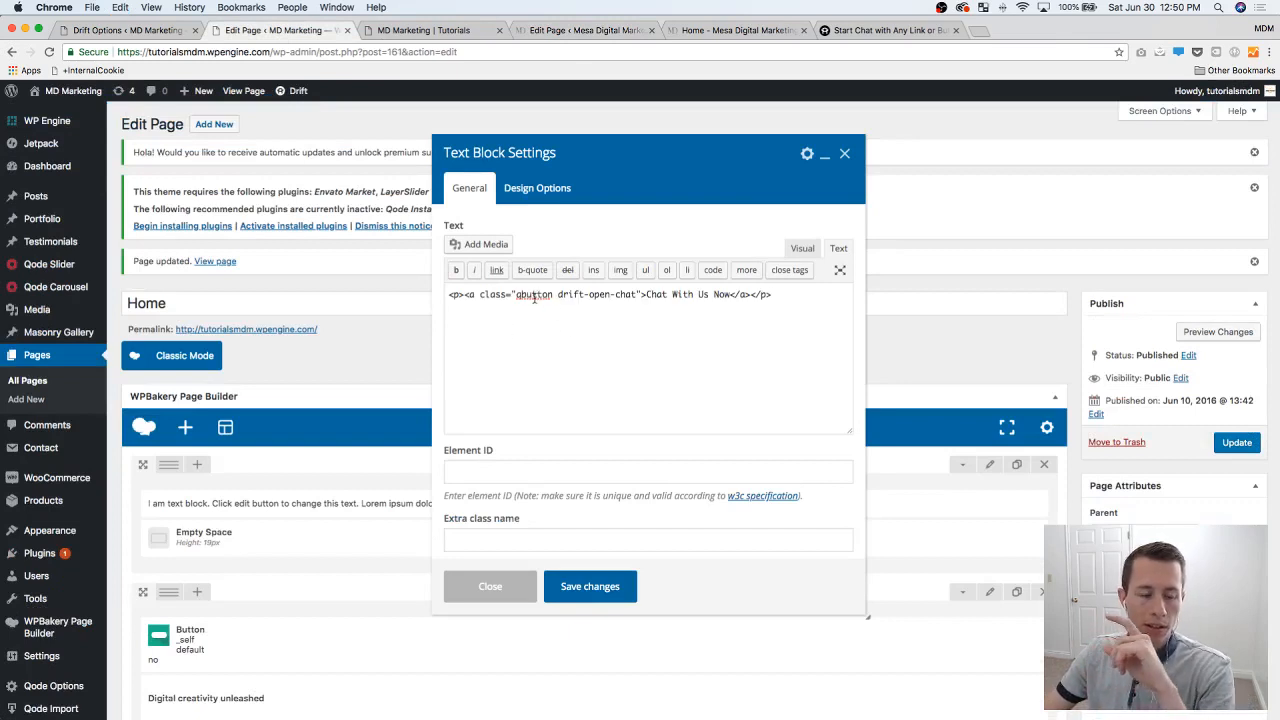
double_click(534, 294)
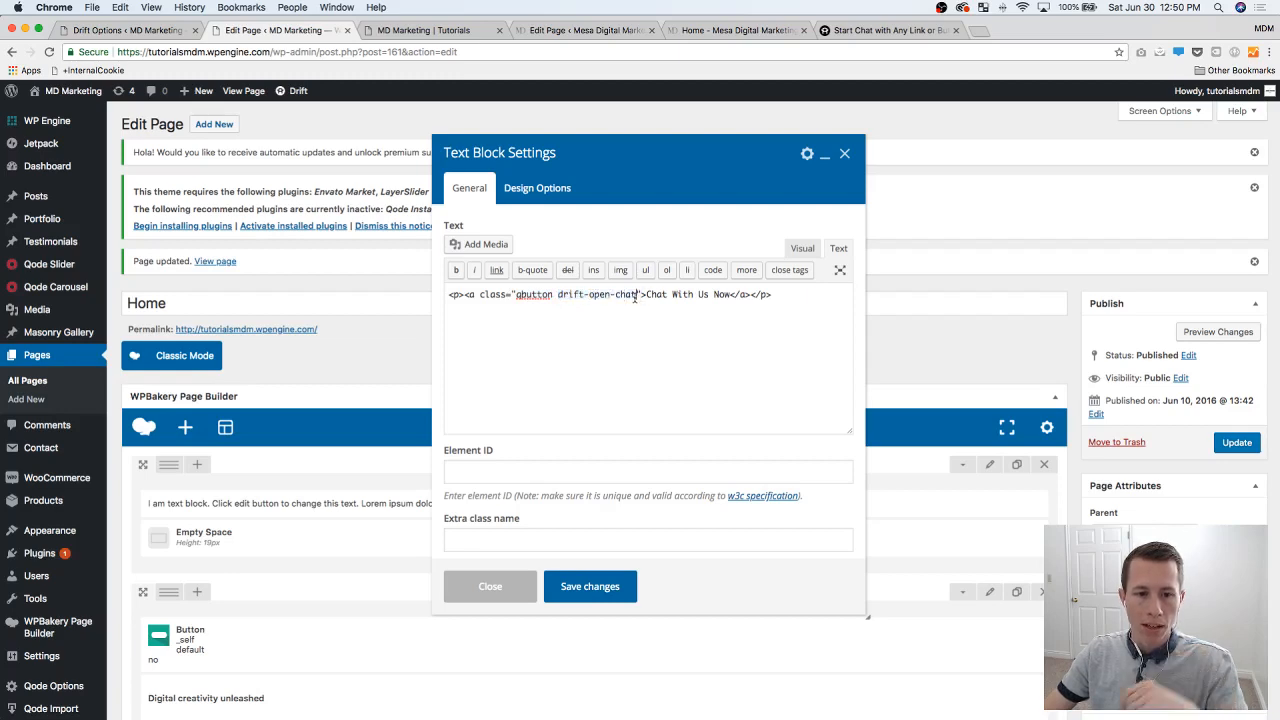
double_click(596, 294)
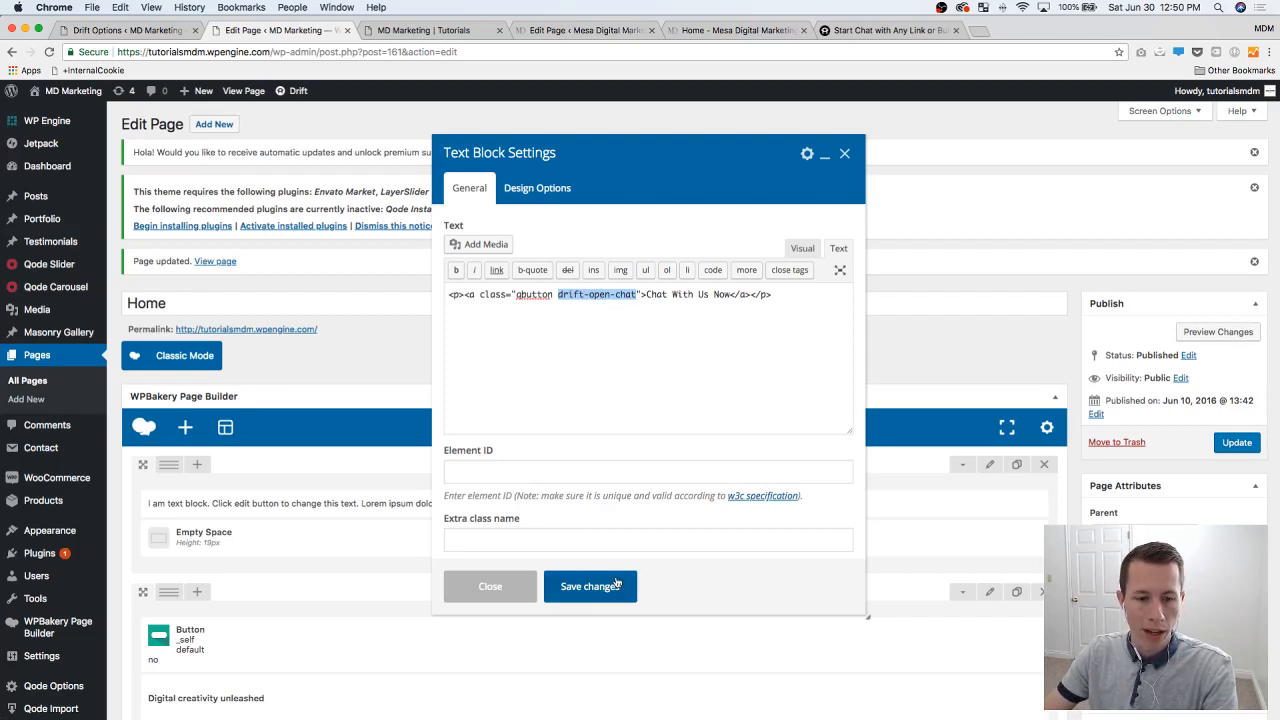
Step: Save the text block, verify its HTML, and update the Home page
left_click(588, 586)
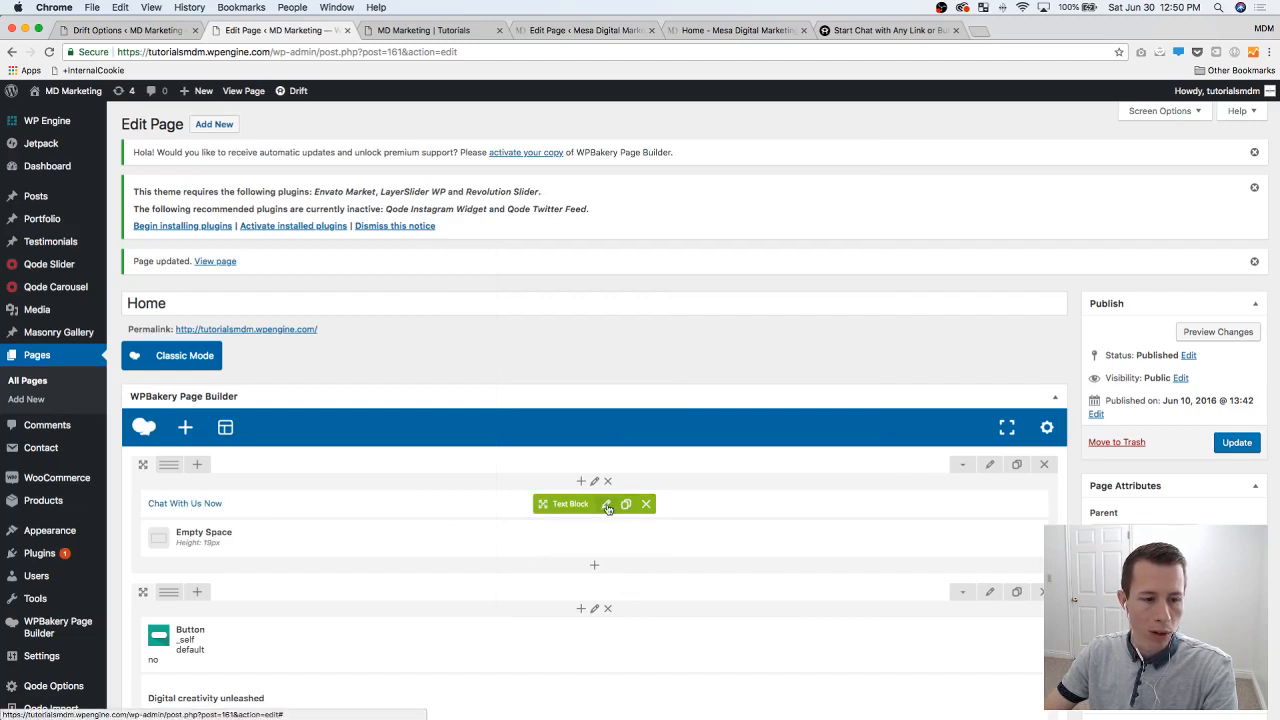
left_click(608, 504)
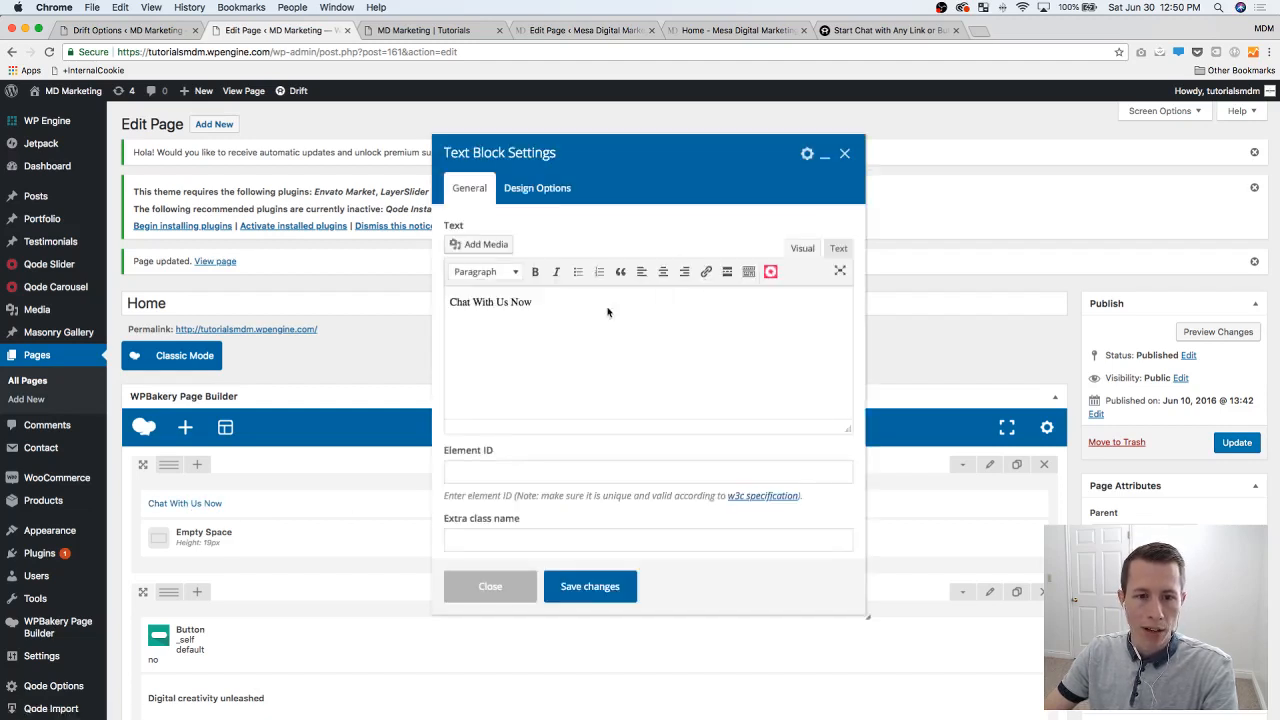
left_click(838, 248)
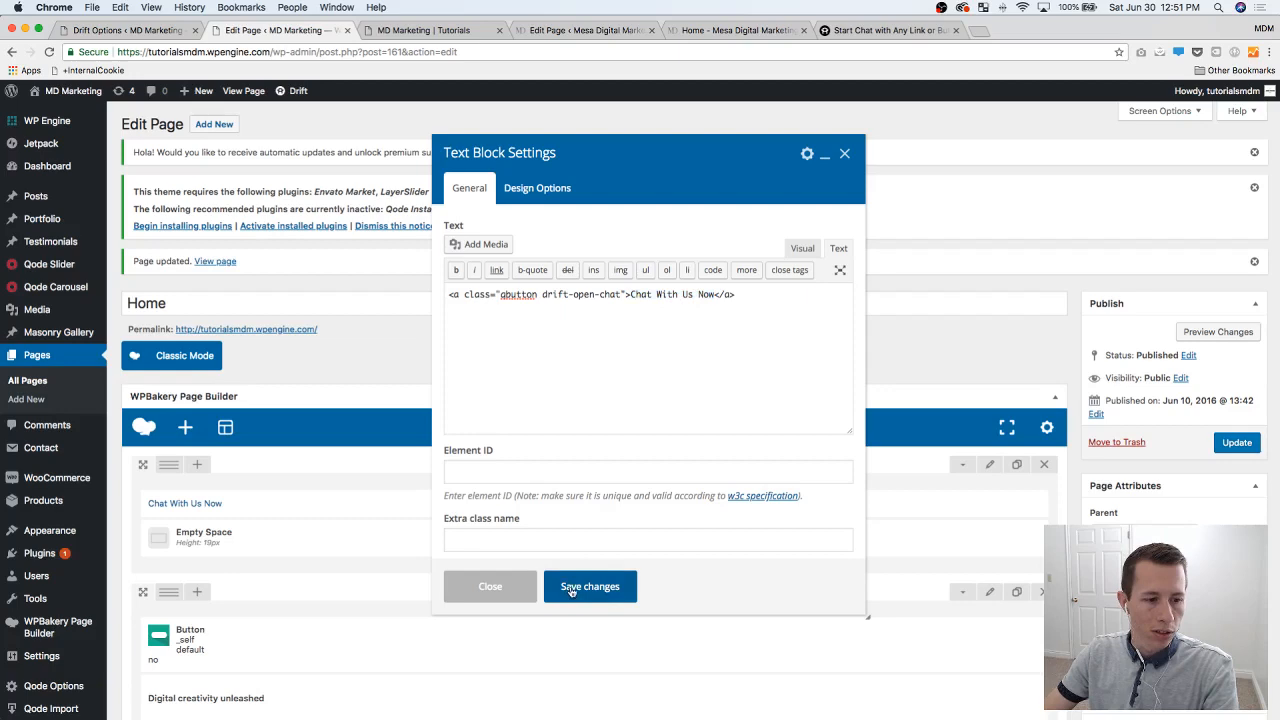
left_click(588, 586)
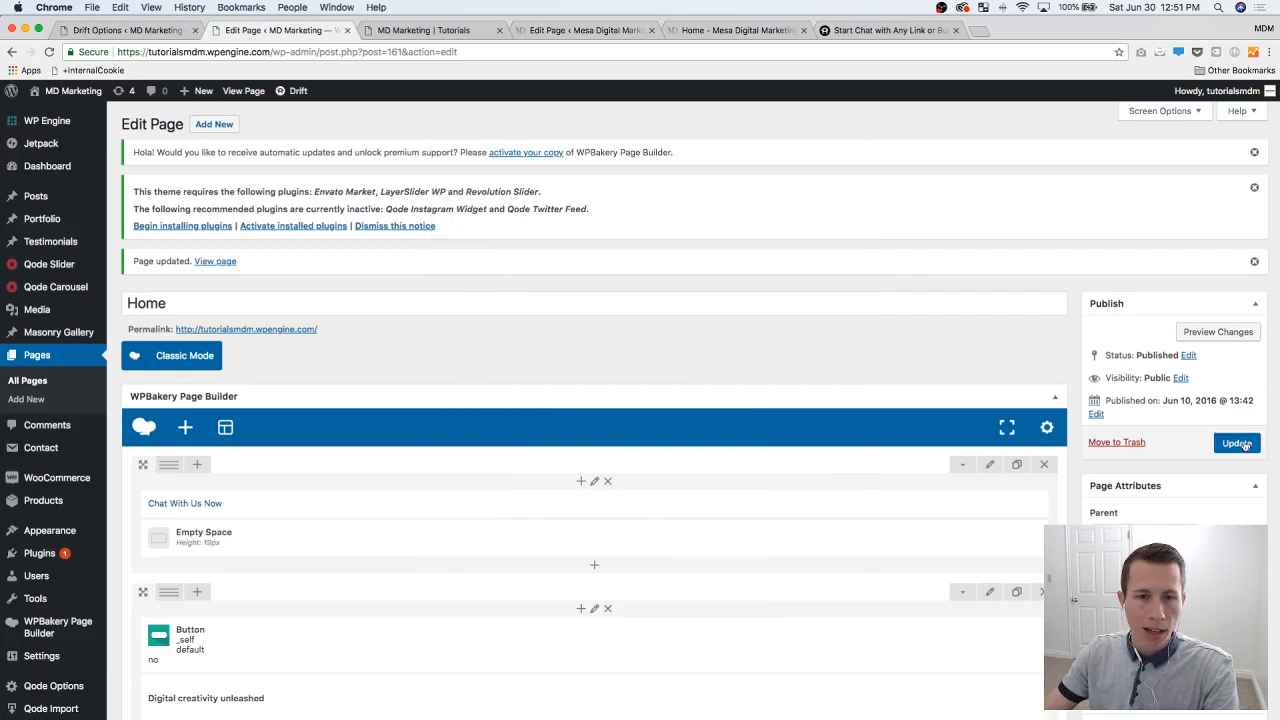
left_click(1236, 444)
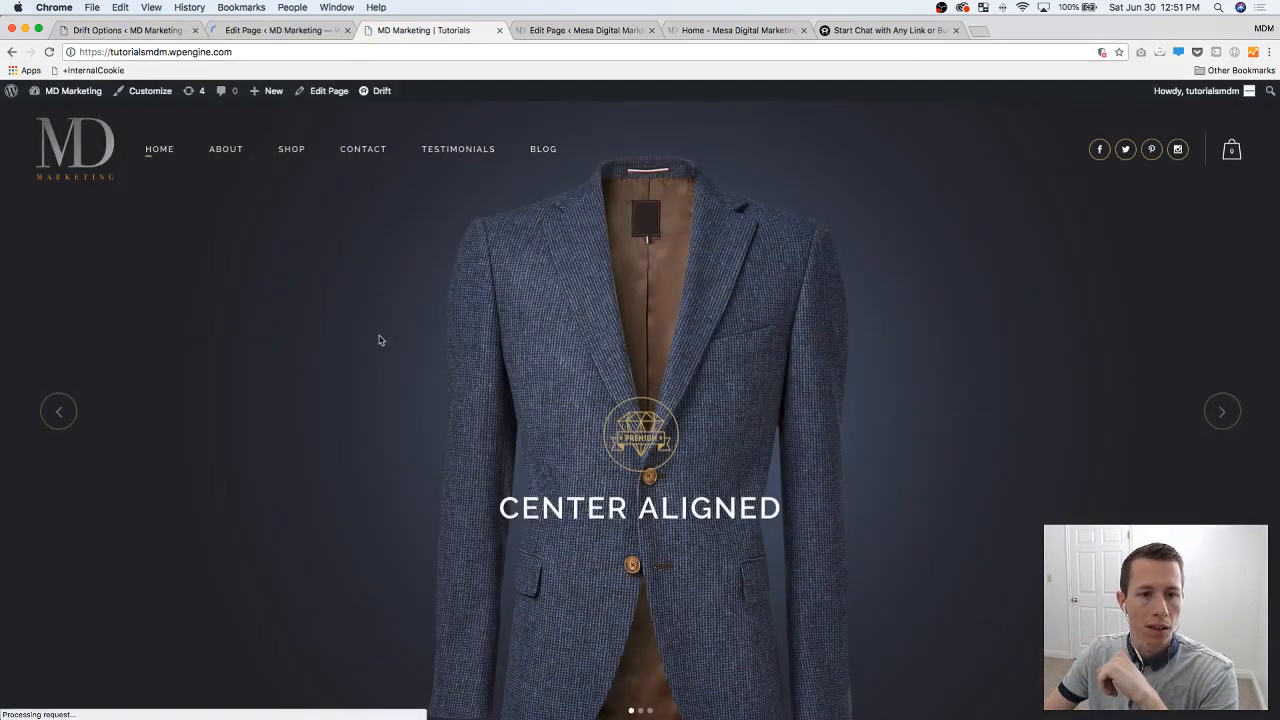
Step: Confirm Chat With Us Now opens the Drift sidebar, close it, reload, and go to Drift settings
scroll("down", 3)
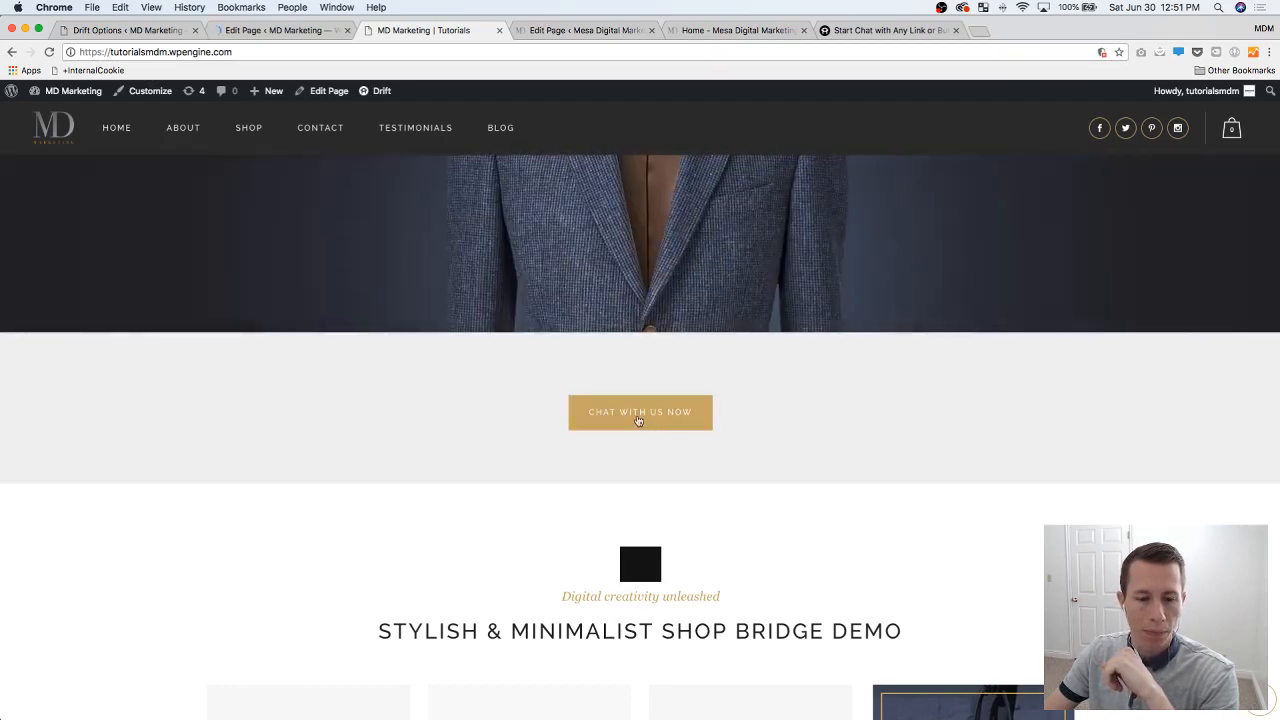
left_click(640, 412)
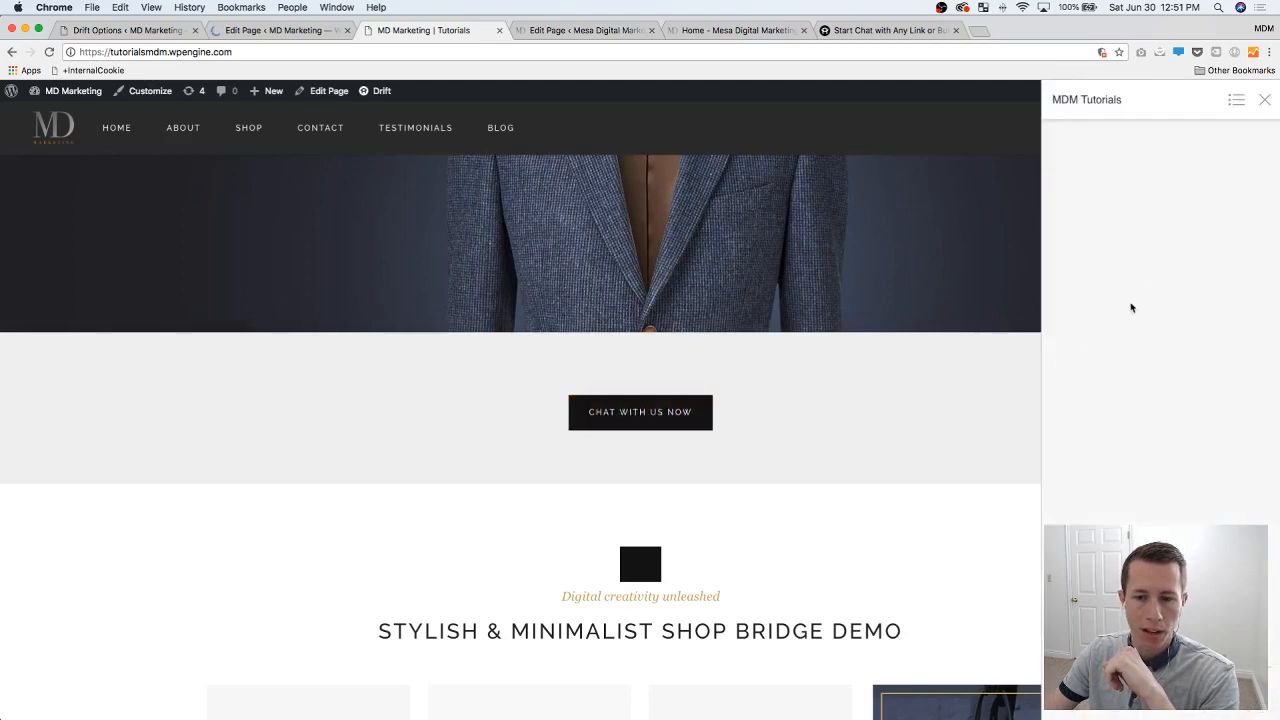
mouse_move(1092, 276)
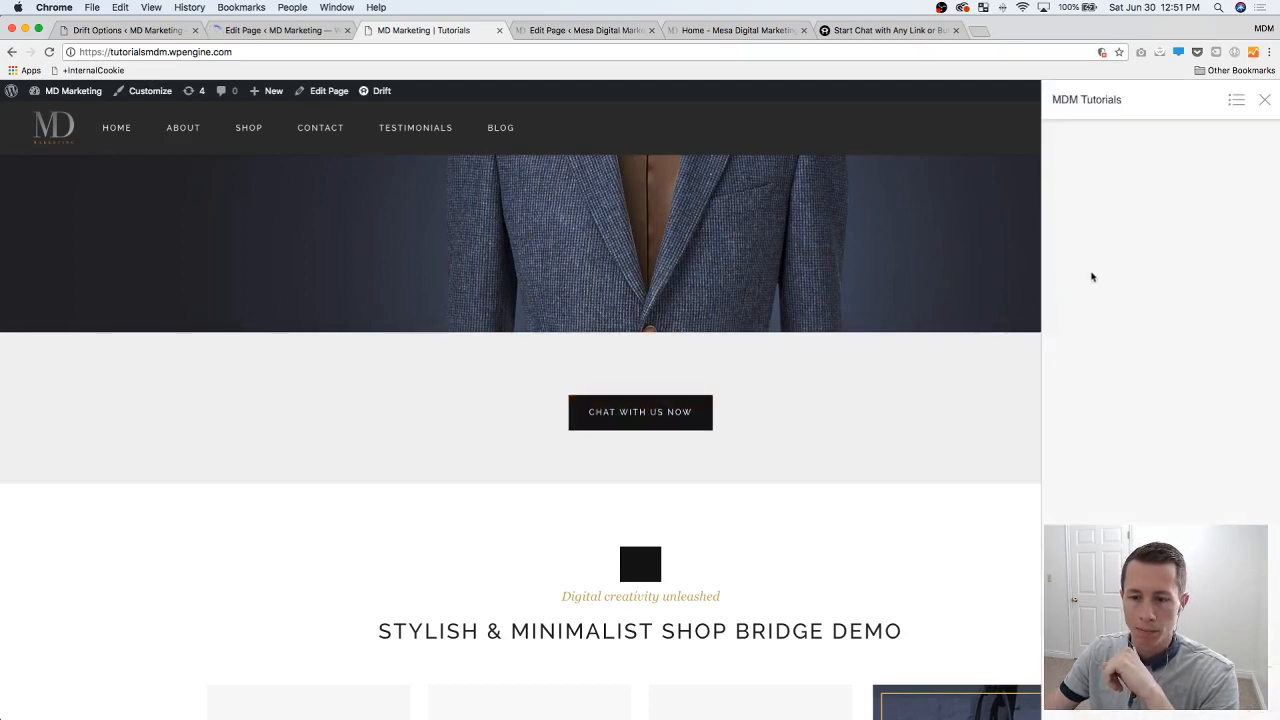
mouse_move(996, 616)
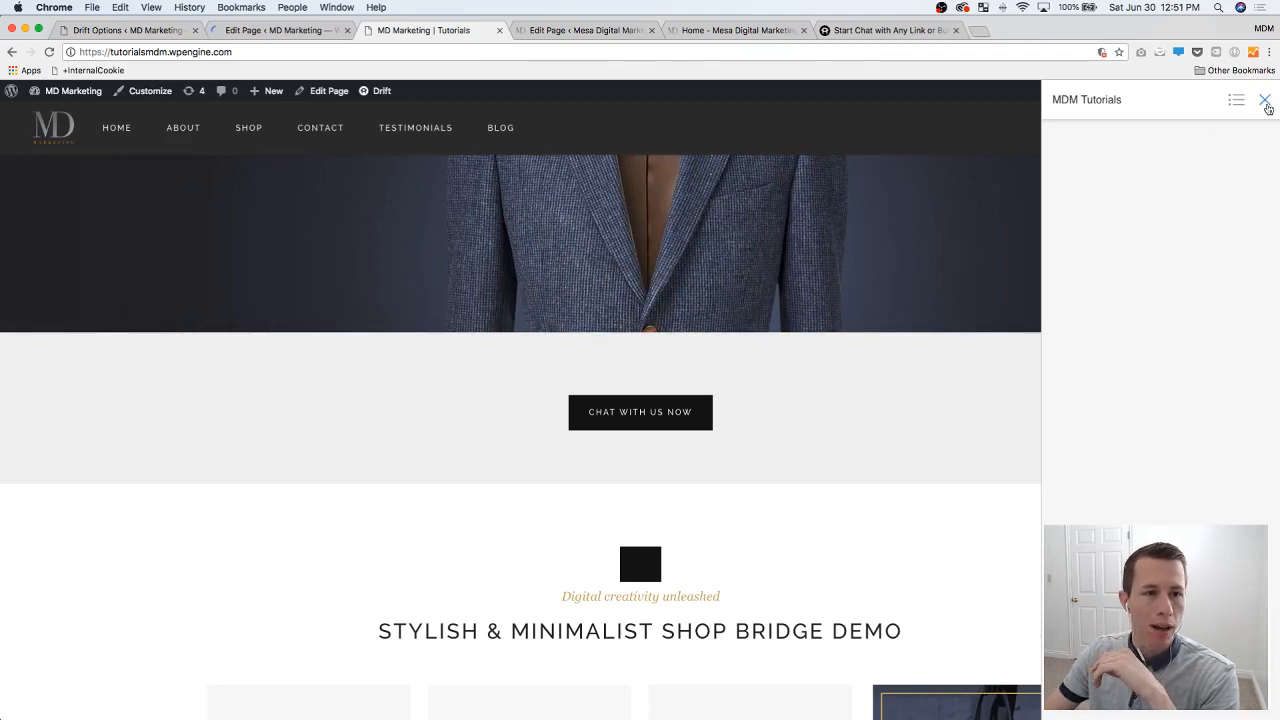
left_click(1264, 100)
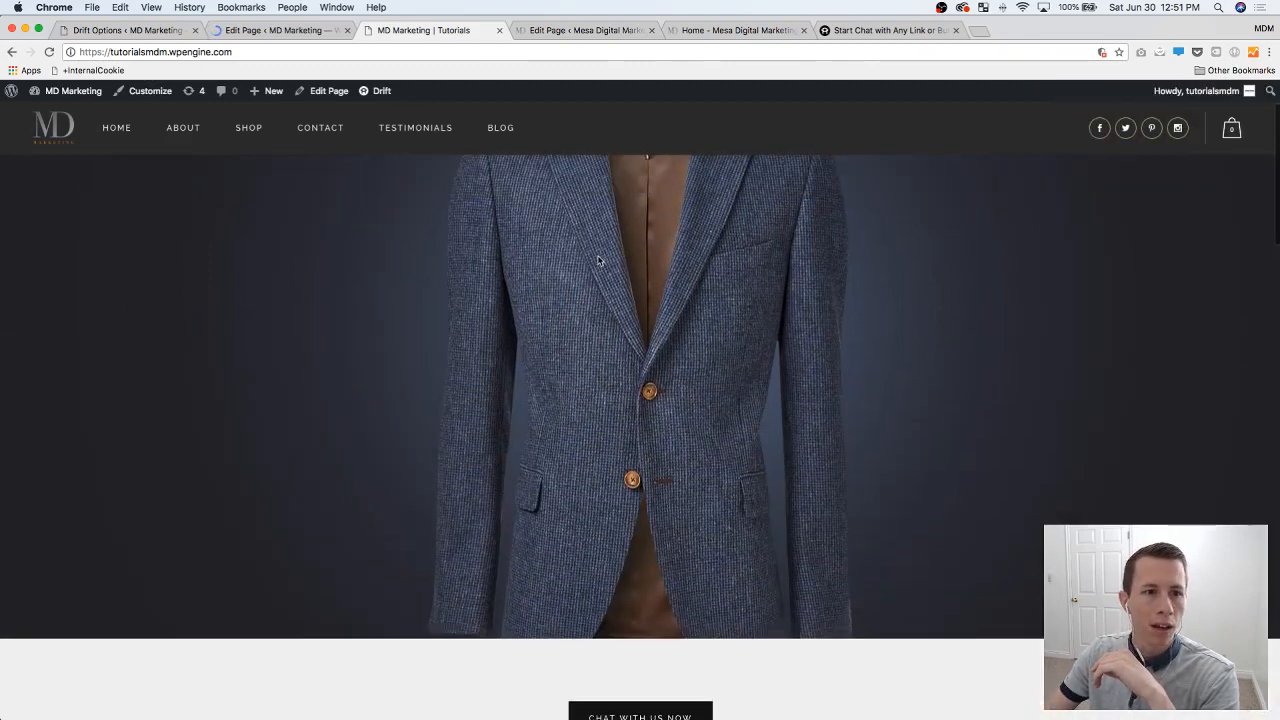
left_click(280, 30)
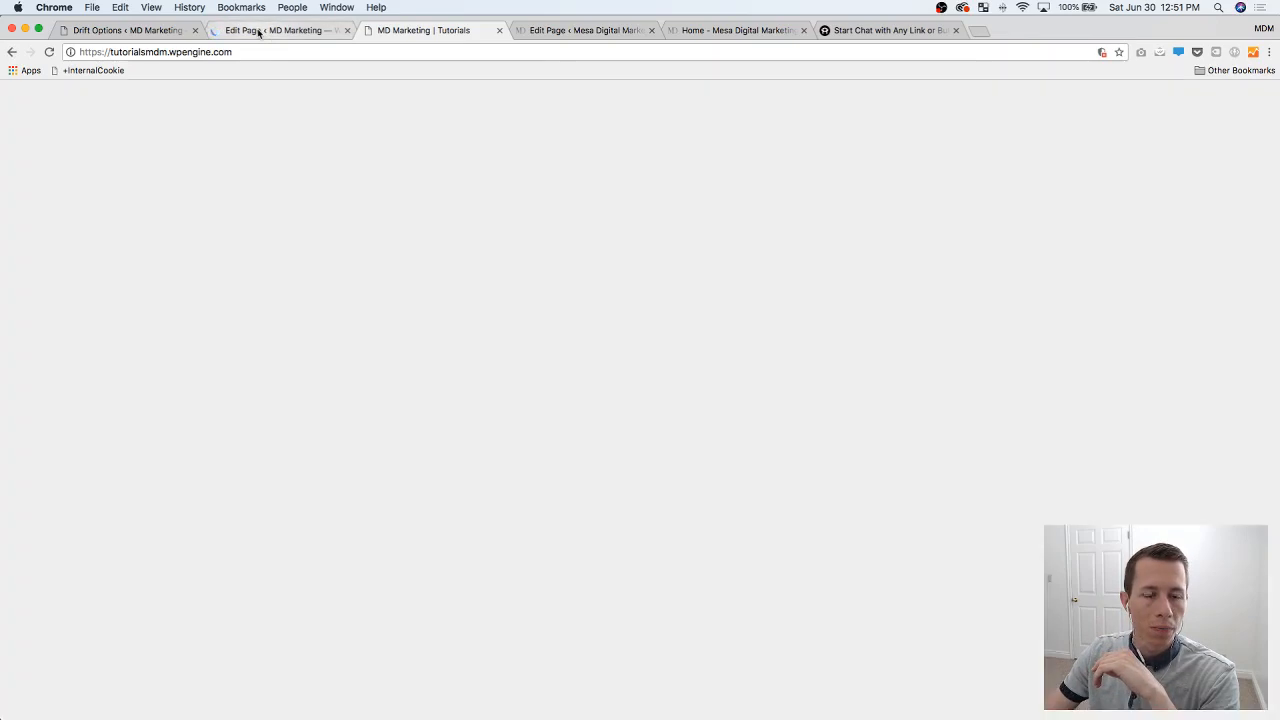
left_click(280, 30)
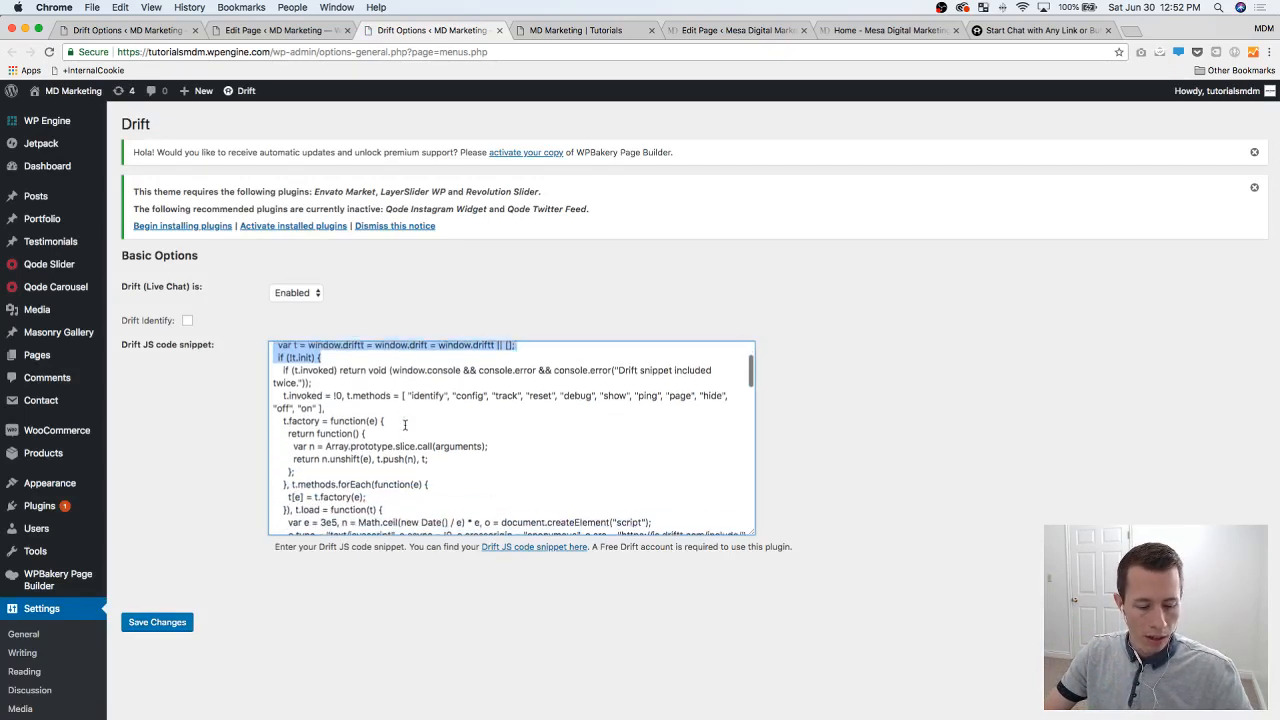
Step: Scroll the Drift JS code snippet to the drift-open-chat sidebar script after the embed code
scroll("down", 3)
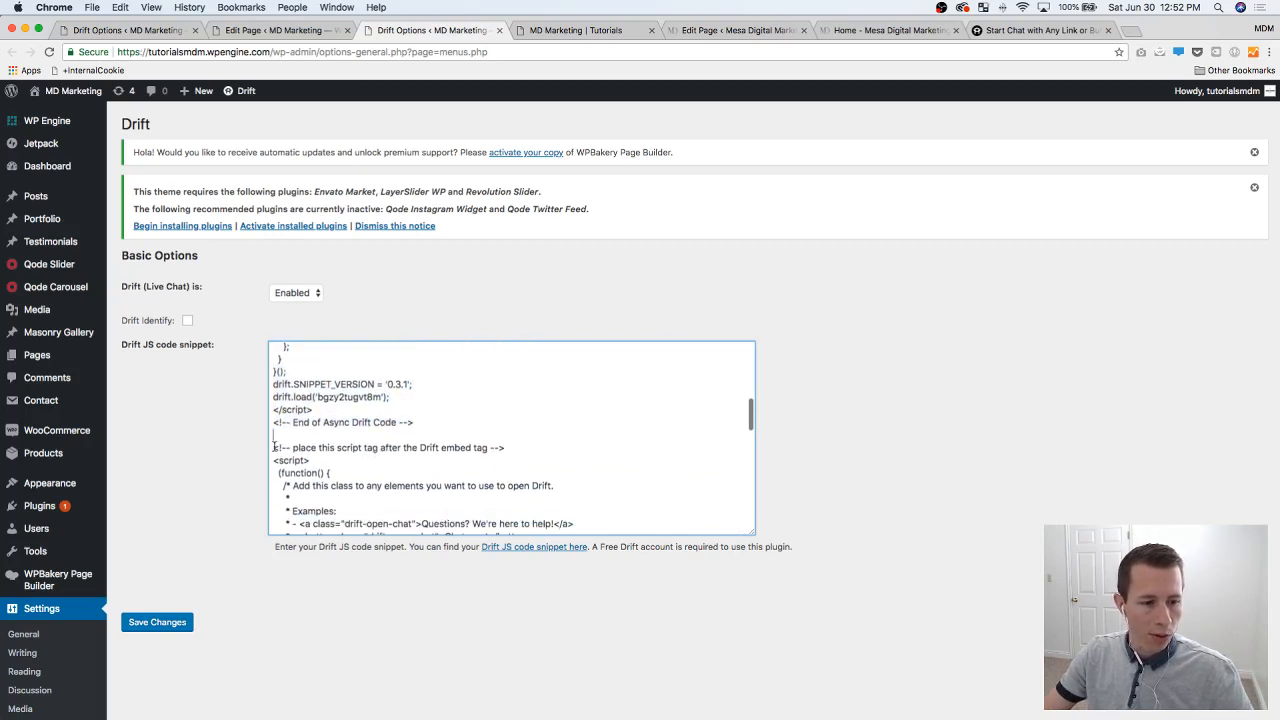
scroll("down", 3)
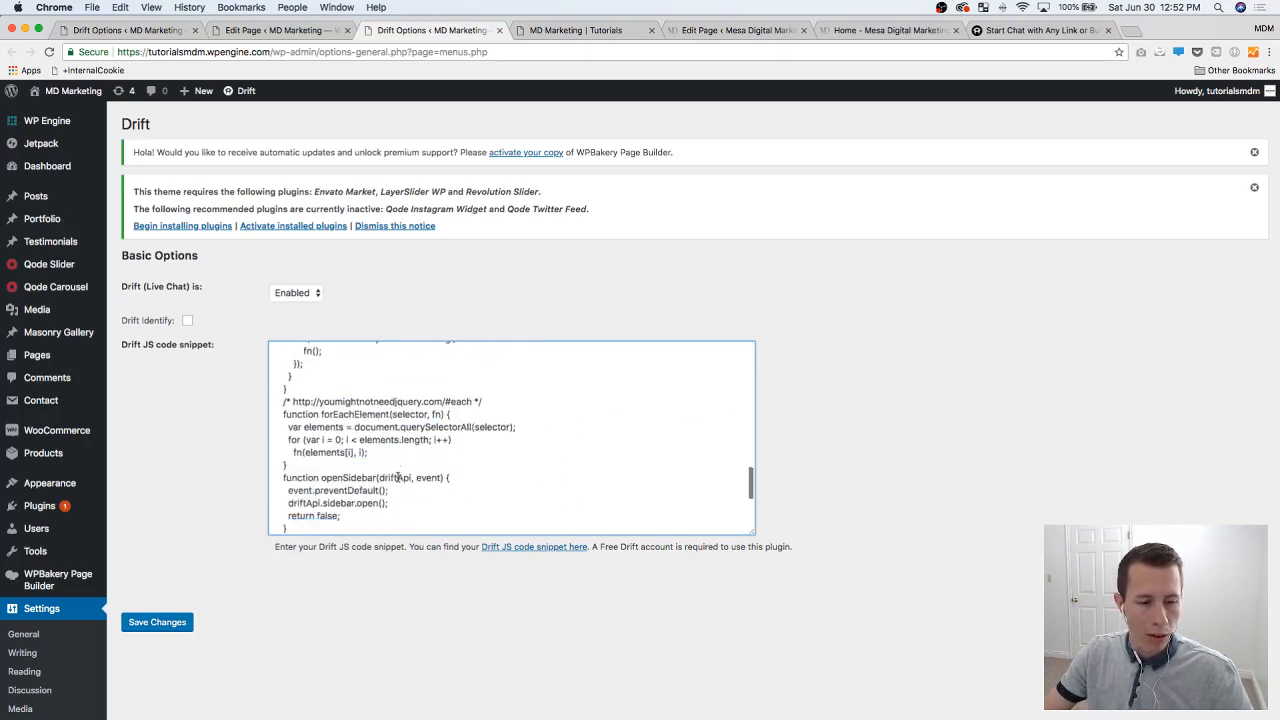
scroll("down", 3)
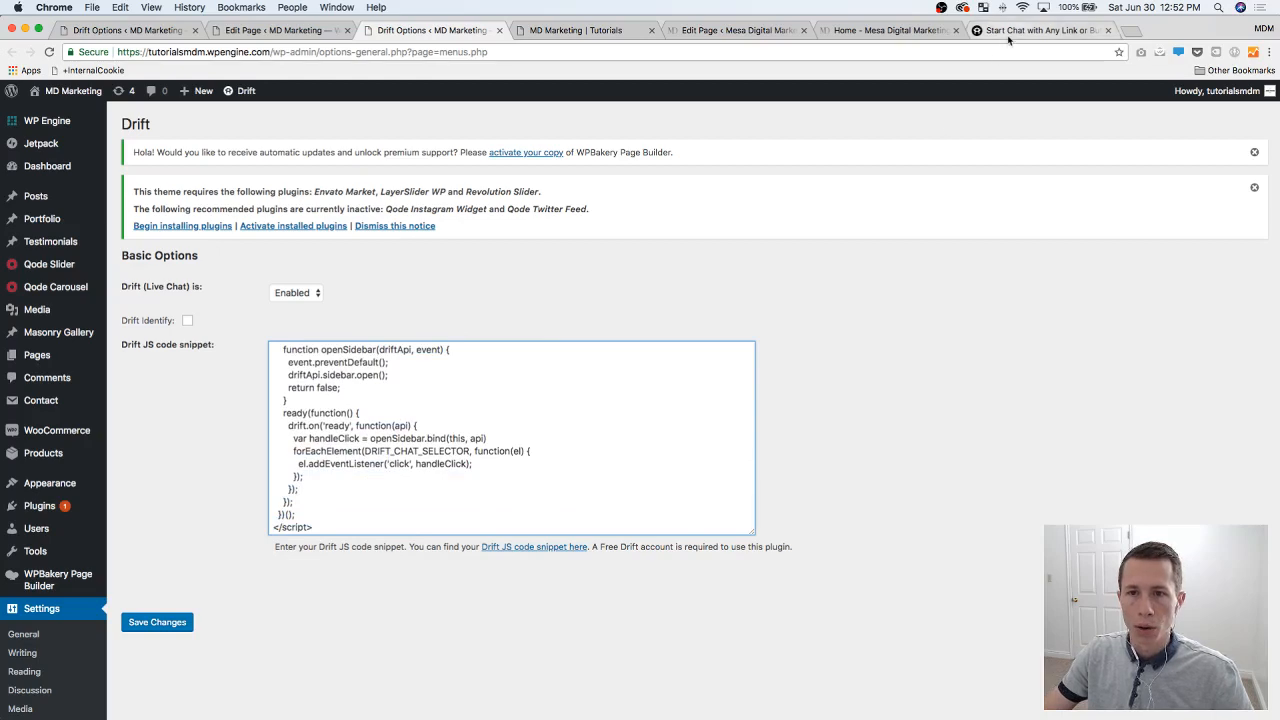
Step: Review the Drift docs' 'Launch a chat from any button' copyable script, then return to the homepage
left_click(1040, 30)
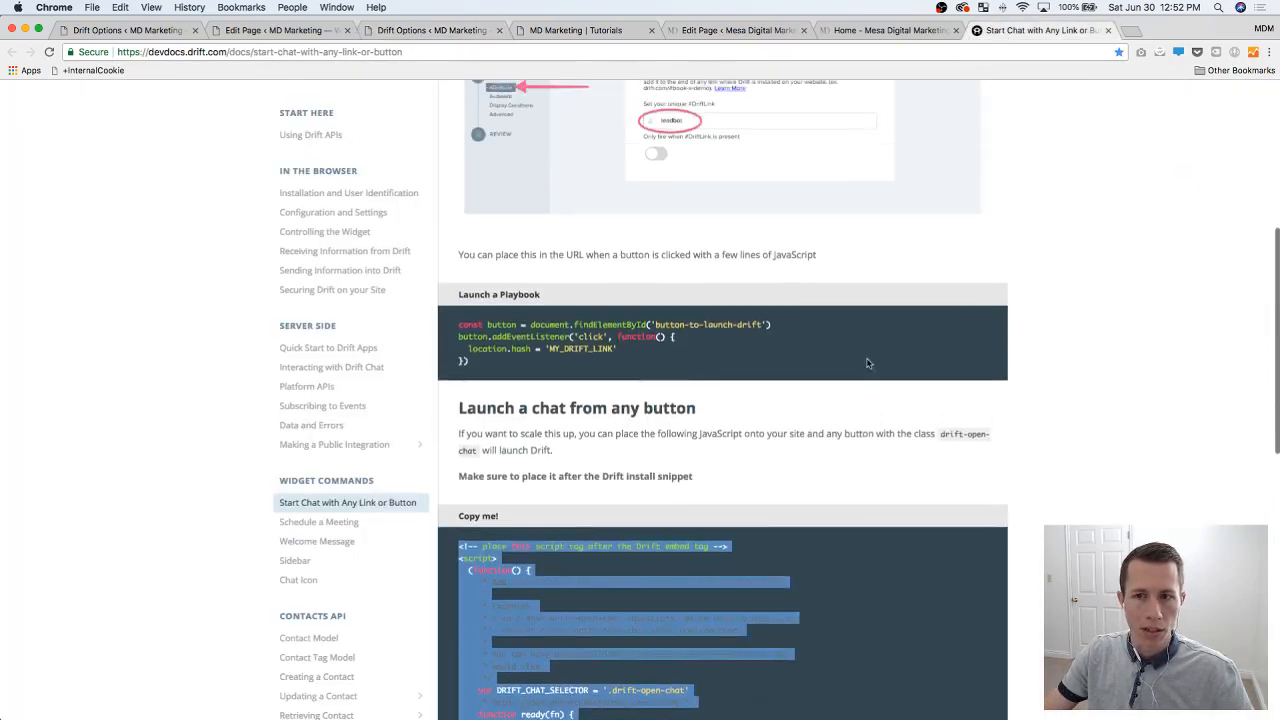
scroll("down", 3)
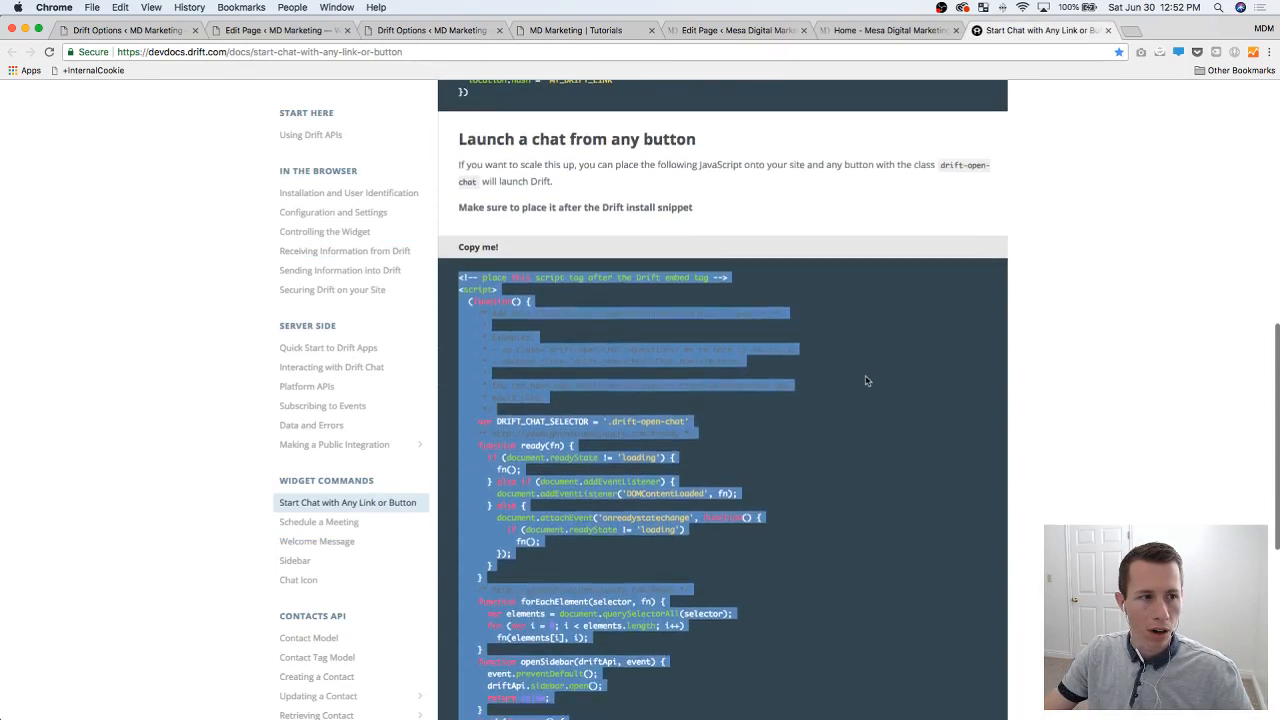
scroll("down", 3)
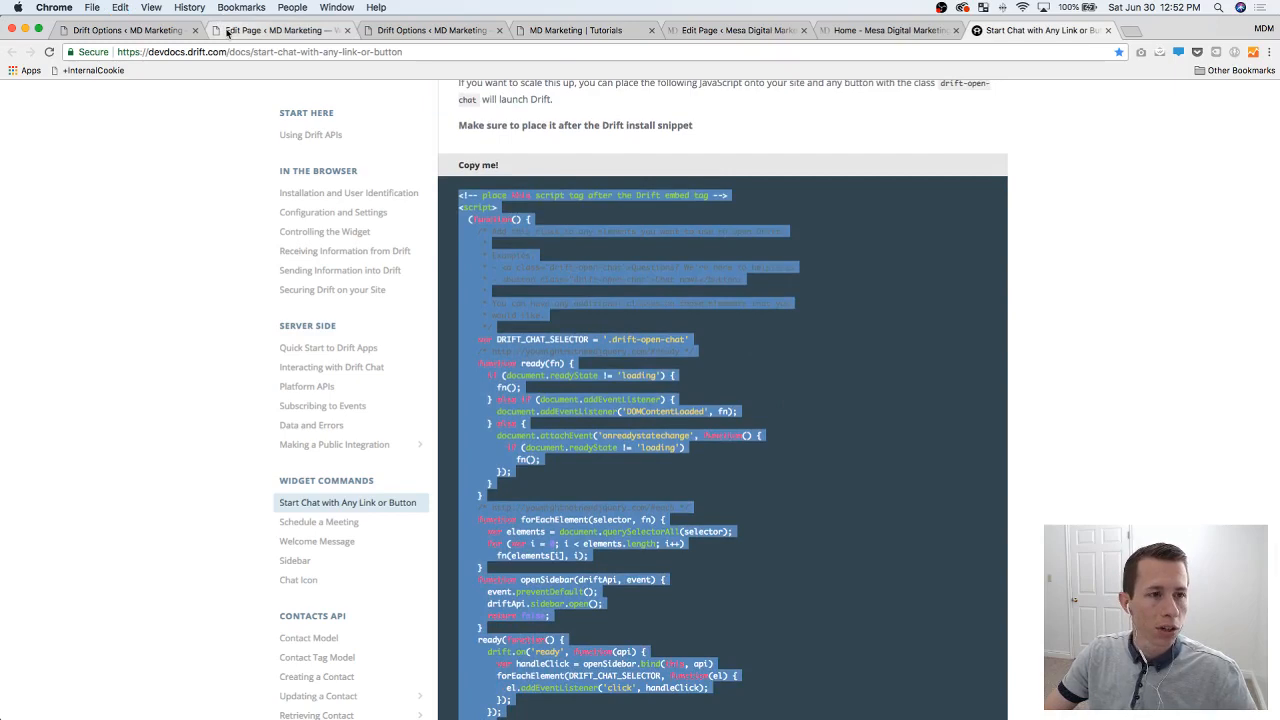
left_click(430, 30)
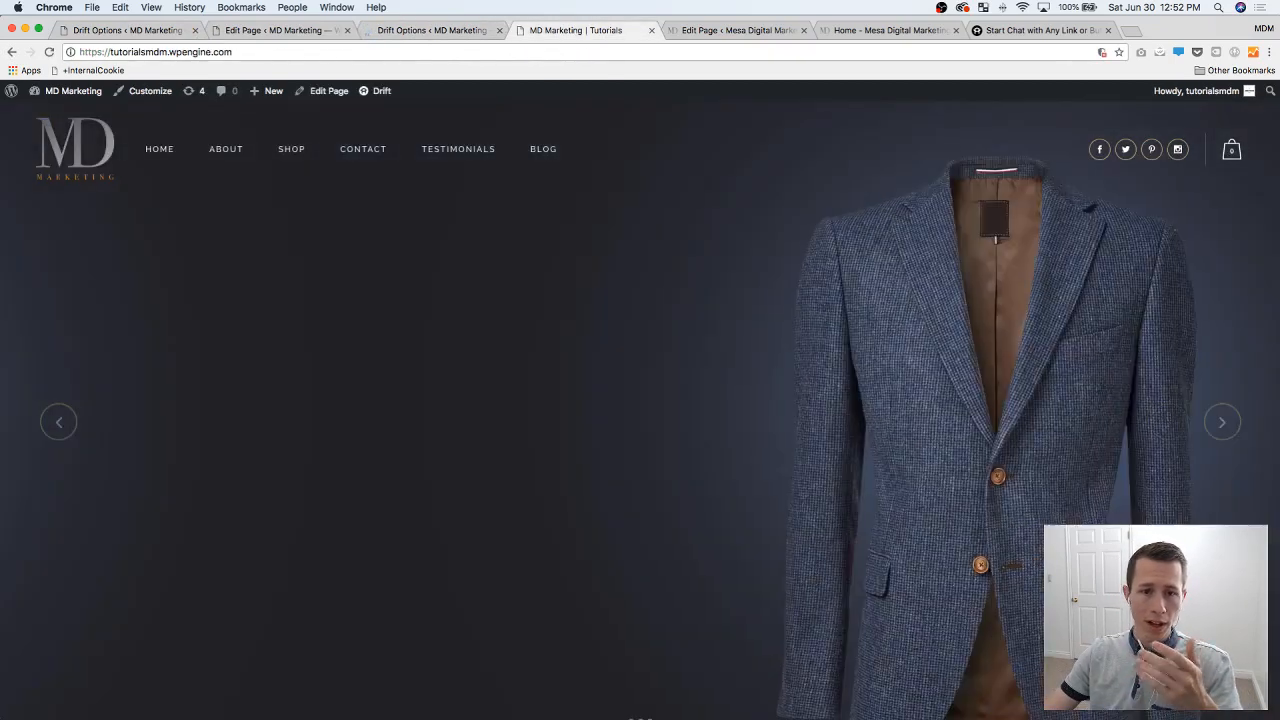
Step: Scroll down the homepage to the Chat With Us Now button that opens the Drift sidebar
scroll("down", 3)
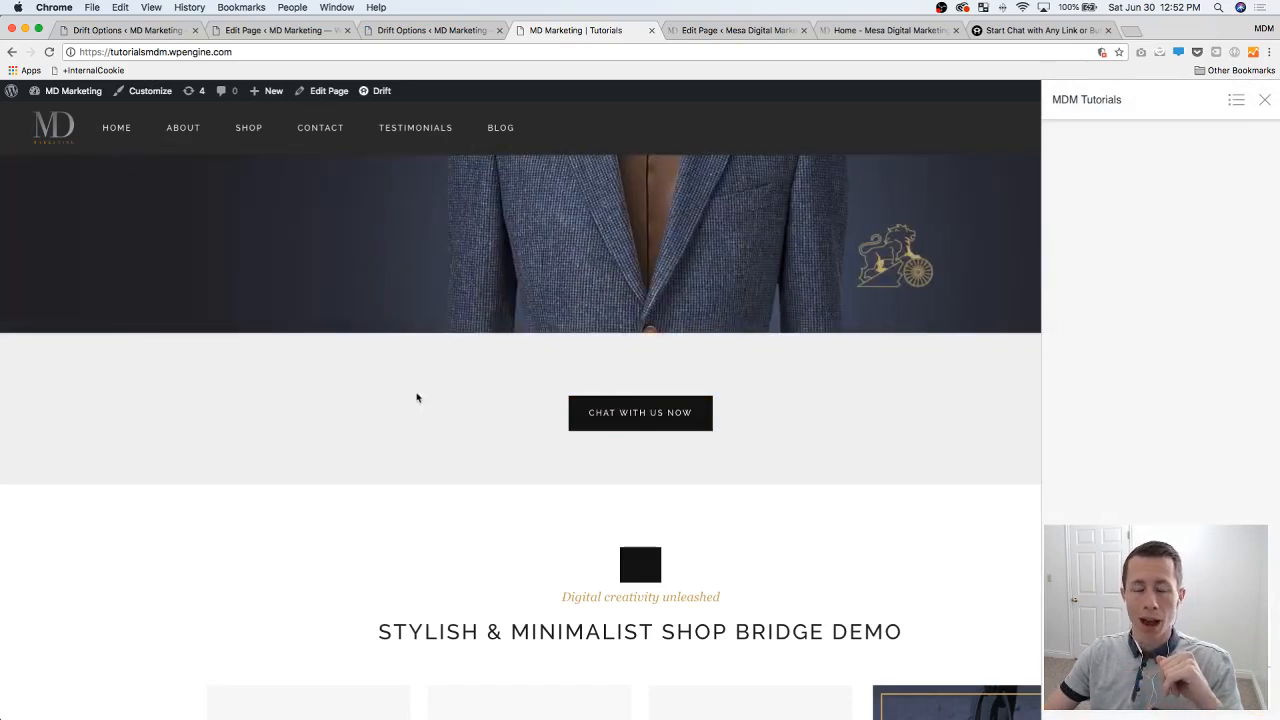
mouse_move(412, 398)
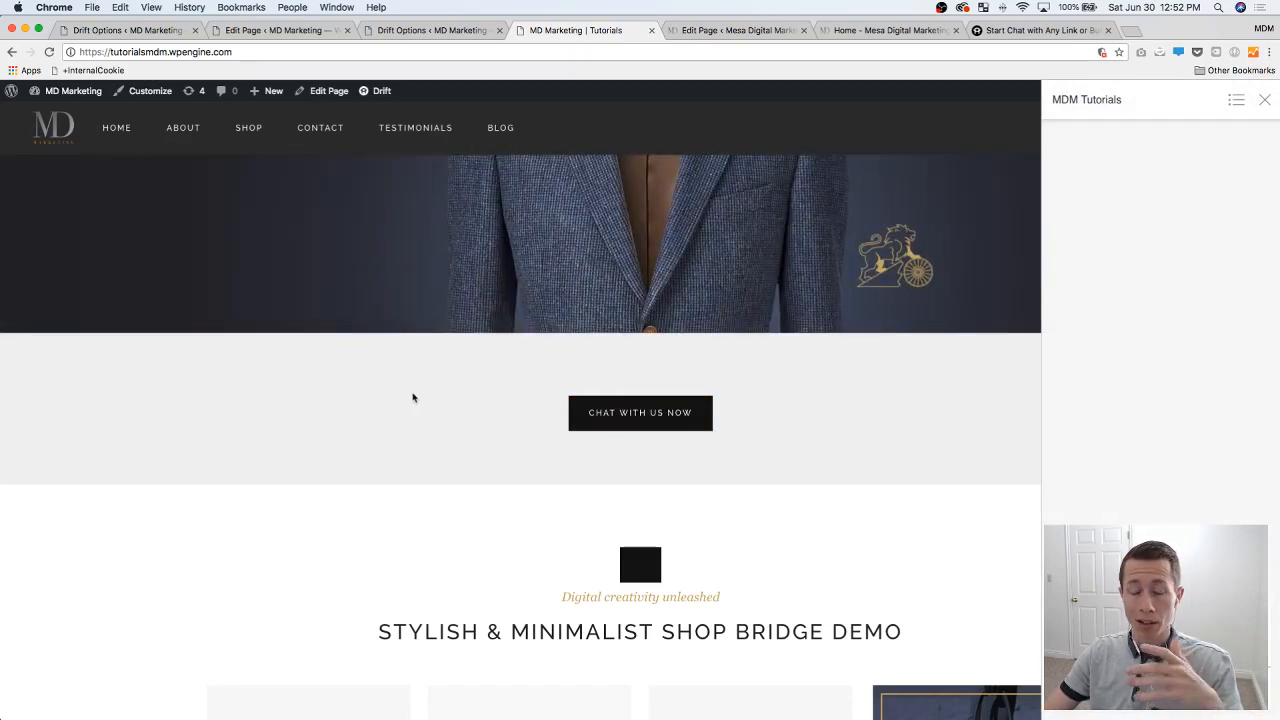